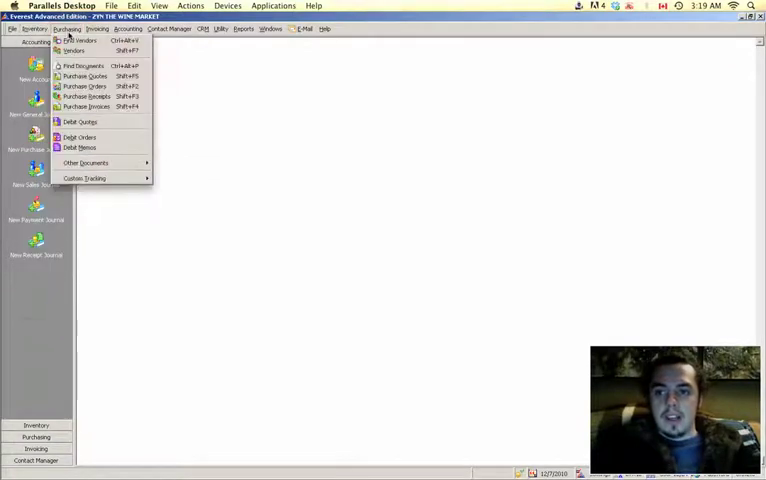
Step: Show the sales orders list with a wider date range to find the LICENSEE ORDER
left_click(96, 28)
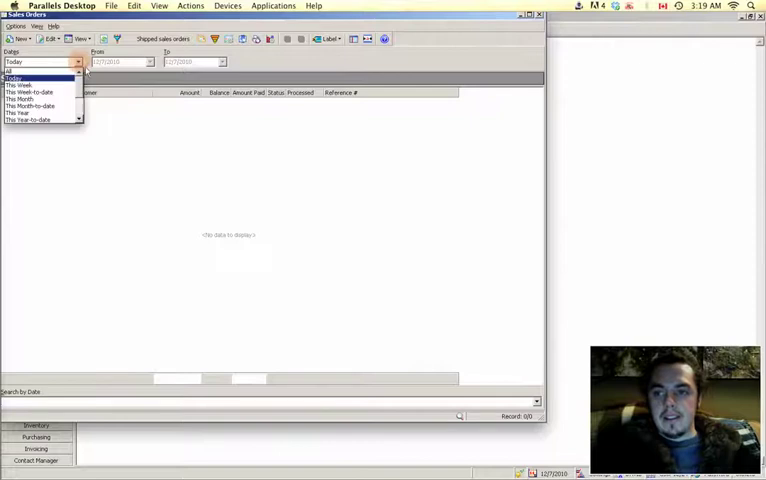
left_click(16, 112)
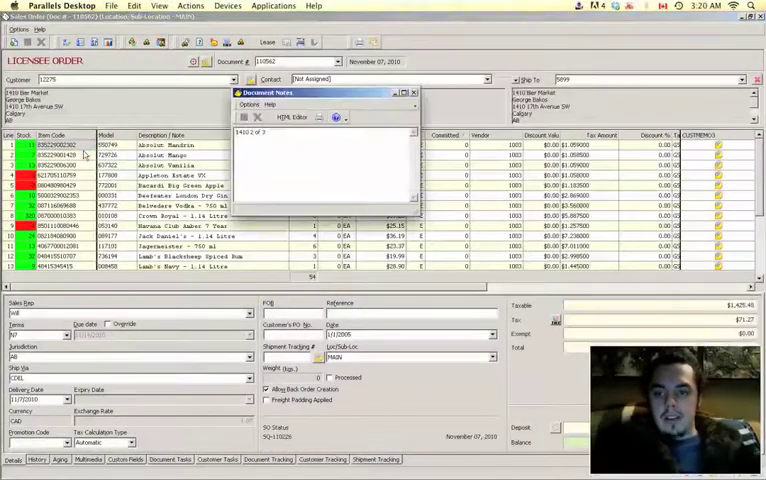
Step: Dismiss the document notes and extend the selection down across the order's line items
left_click(412, 92)
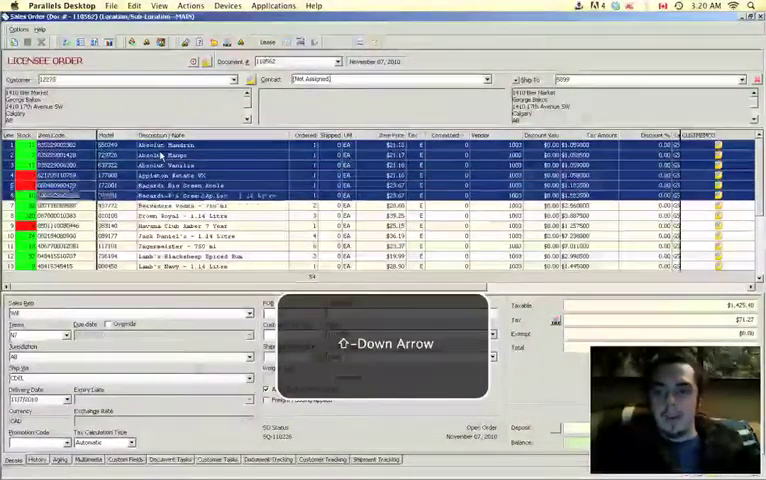
key("Down")
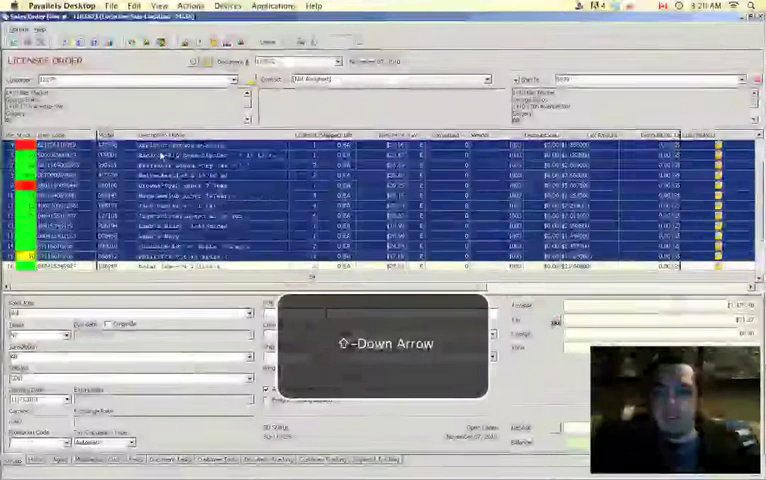
key("Down")
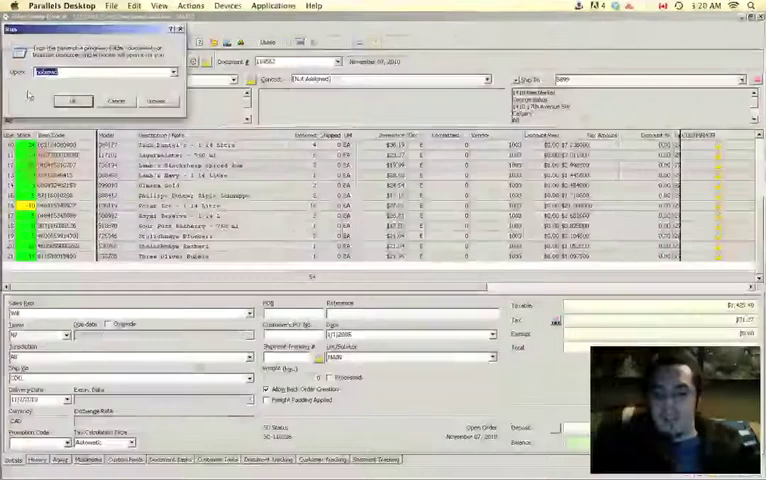
Step: Paste the copied line items into the Notepad text file as tab-separated rows
key("ctrl+v")
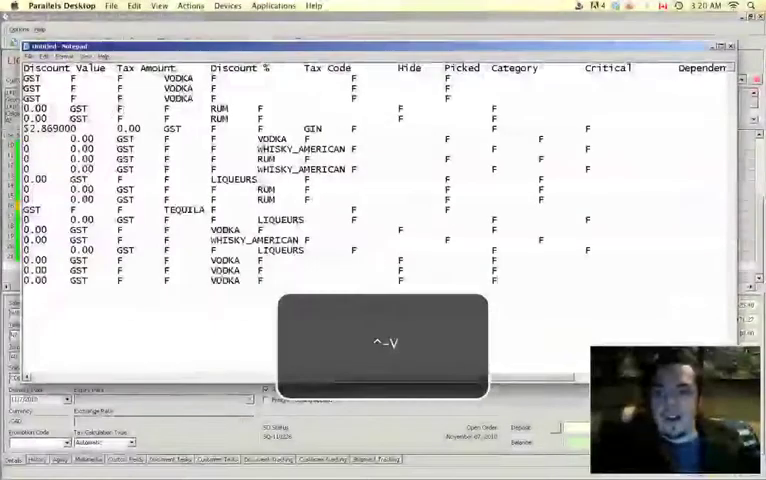
key("ctrl+v")
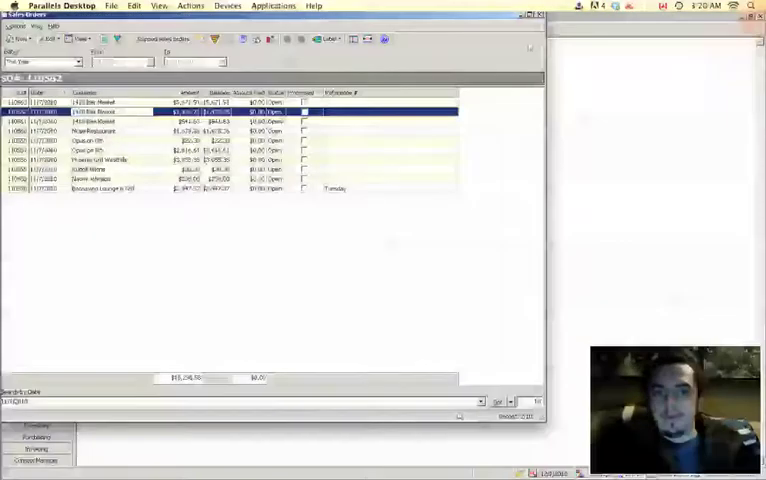
Step: Create a new blank purchase order and start its Import Line Items prompt
left_click(68, 28)
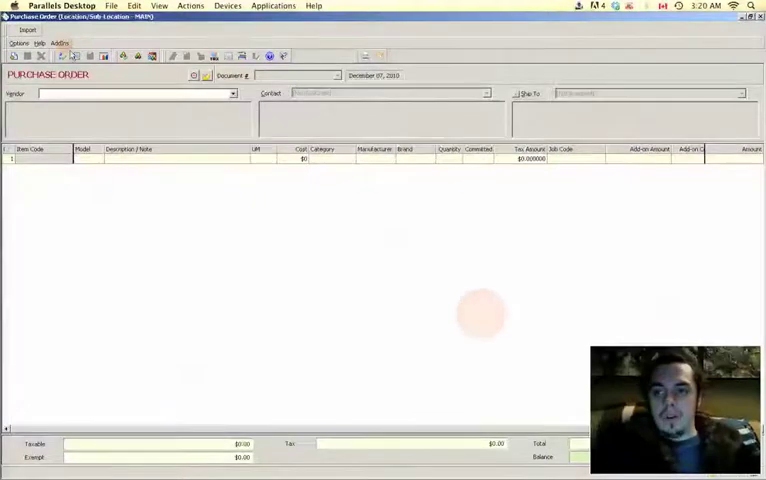
left_click(28, 30)
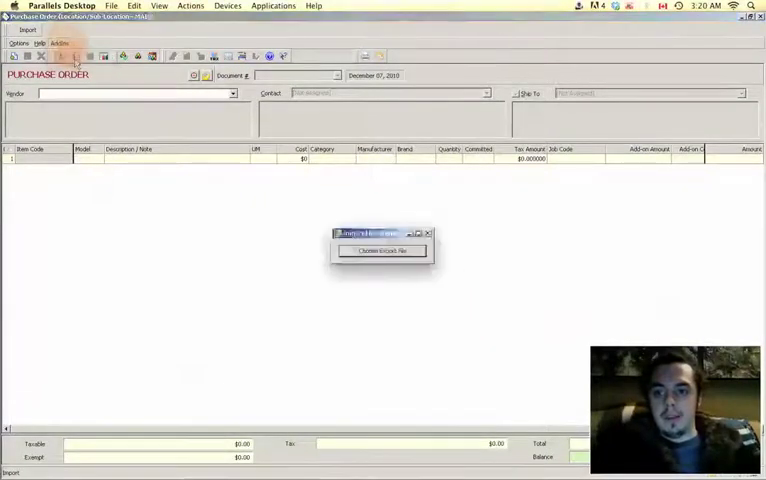
Step: Import the saved text file so its line items fill the purchase order
left_click(384, 250)
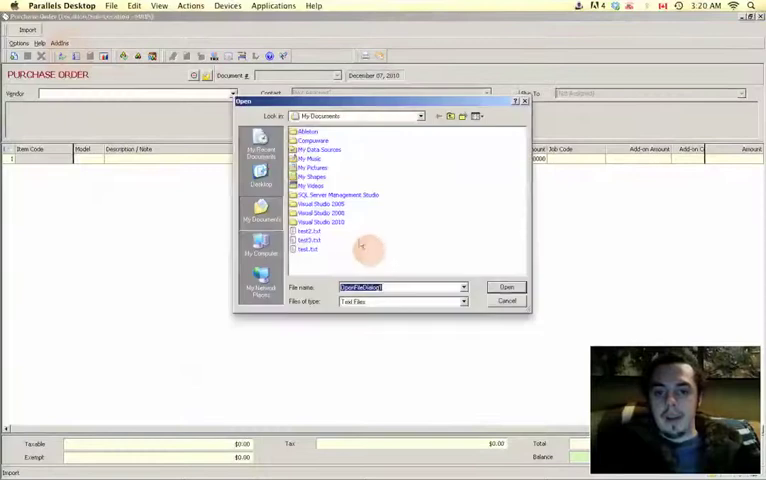
mouse_move(310, 248)
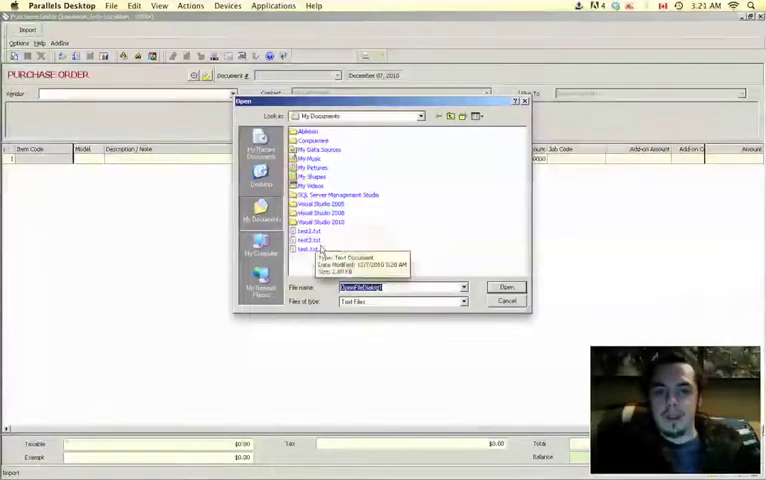
mouse_move(308, 248)
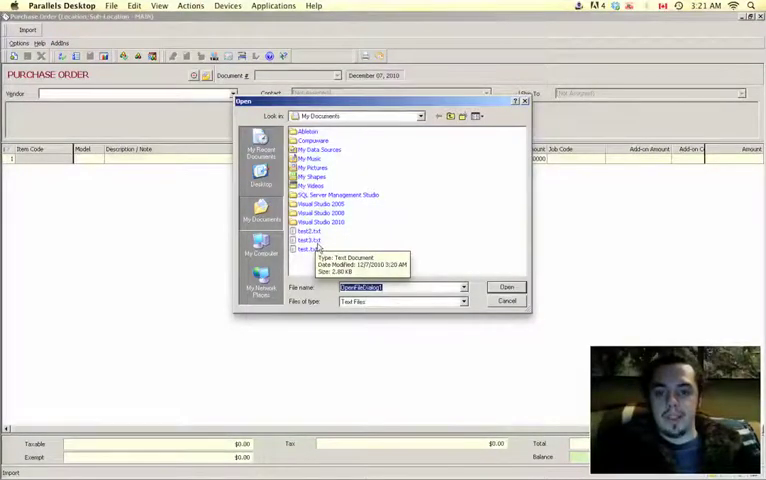
left_click(506, 288)
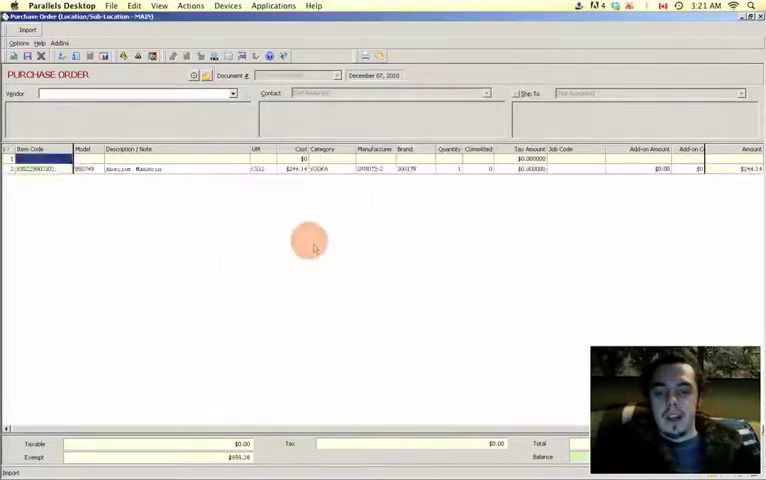